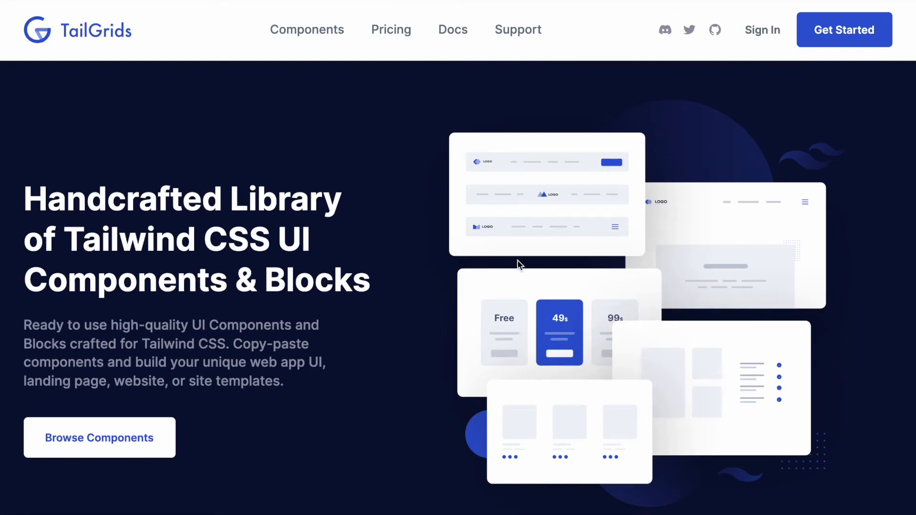
mouse_move(444, 246)
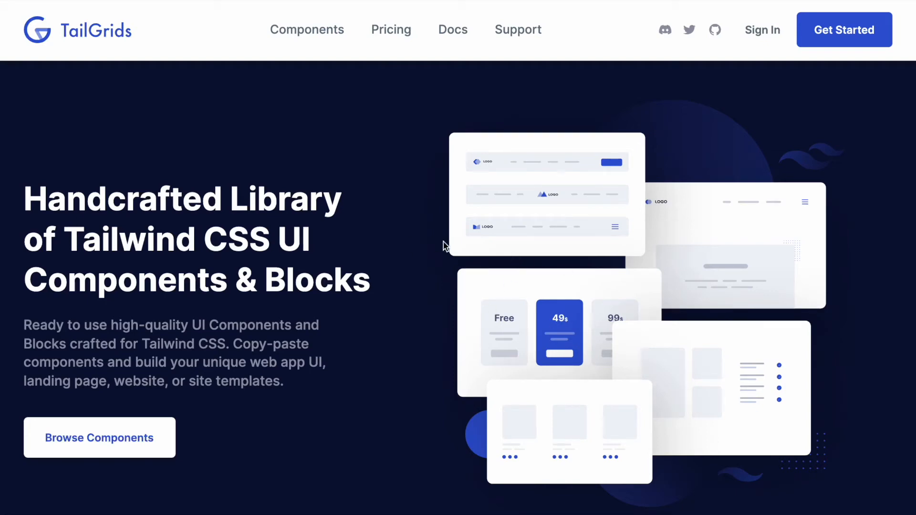
mouse_move(386, 268)
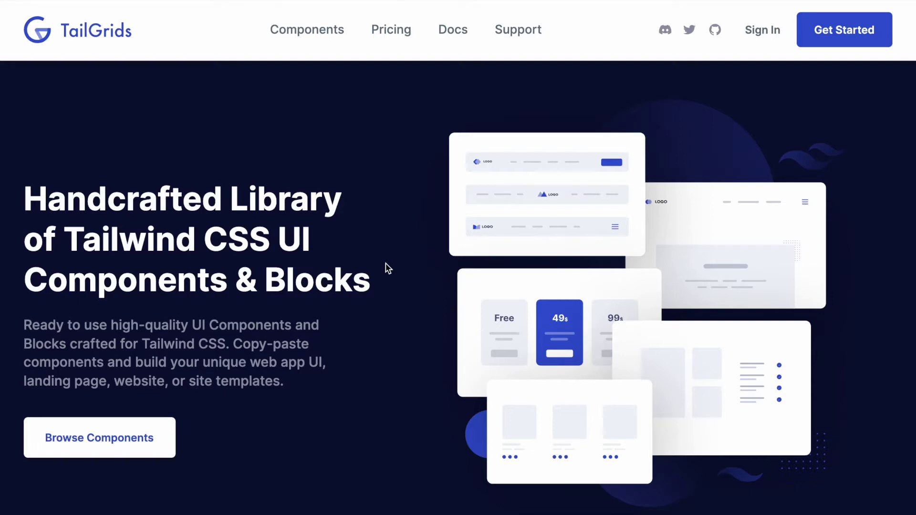
Bring the Main Features cards into view, from 200+ UI Components to Developer Friendly.
scroll(down, 3)
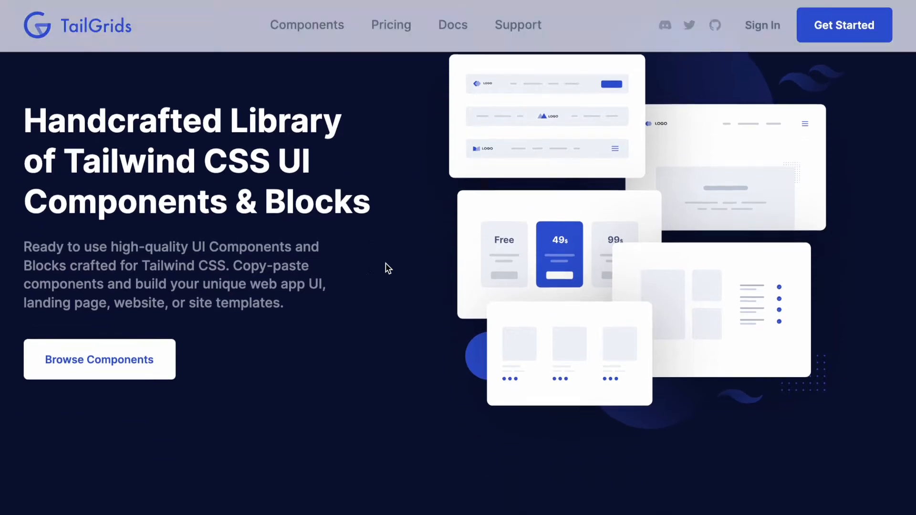
scroll(down, 3)
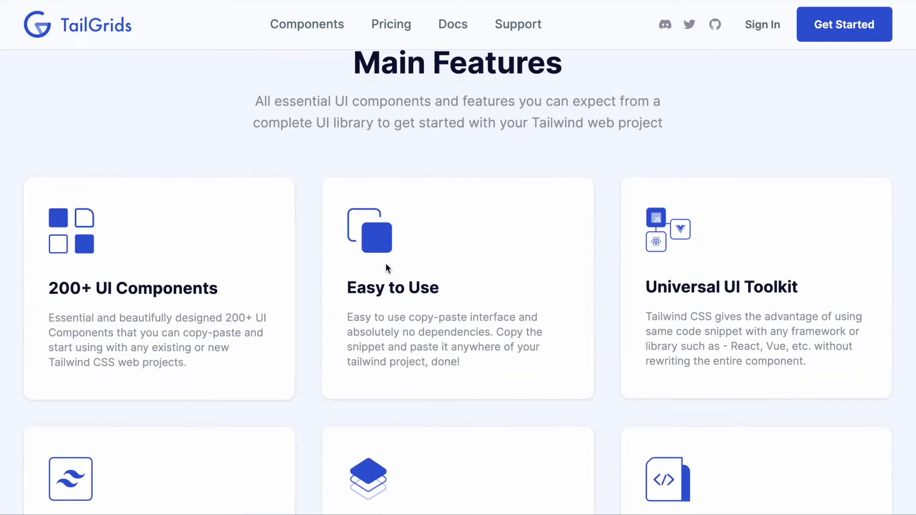
mouse_move(198, 303)
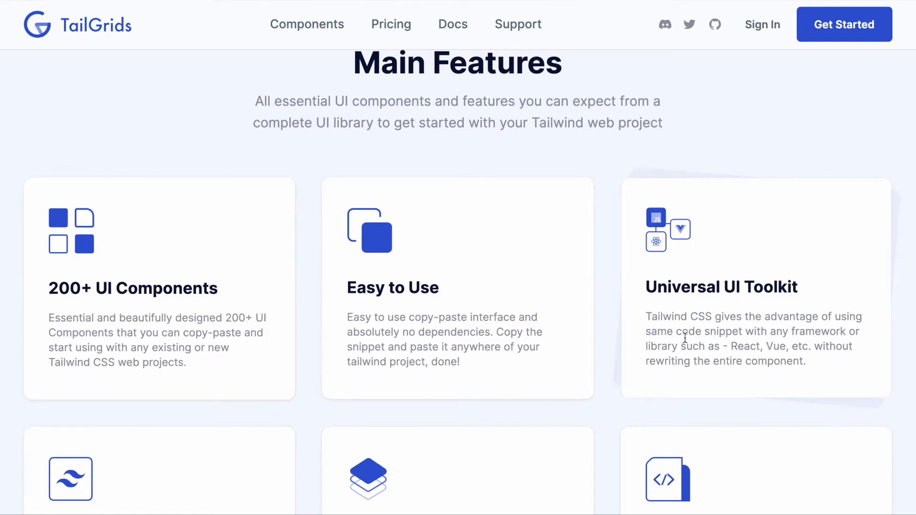
scroll(down, 3)
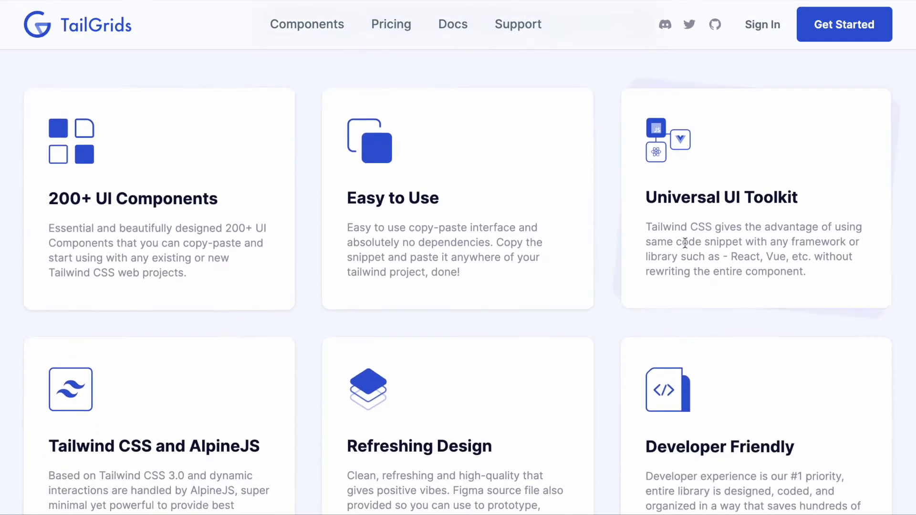
mouse_move(547, 248)
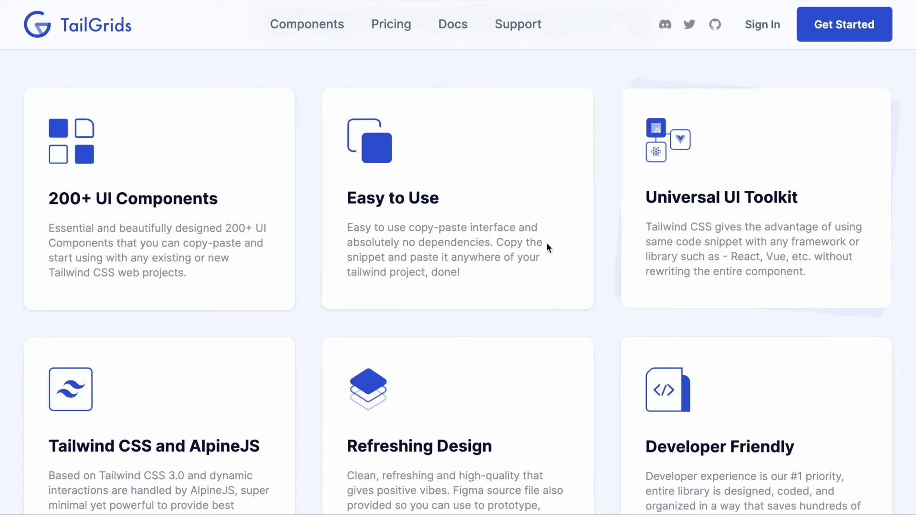
scroll(down, 3)
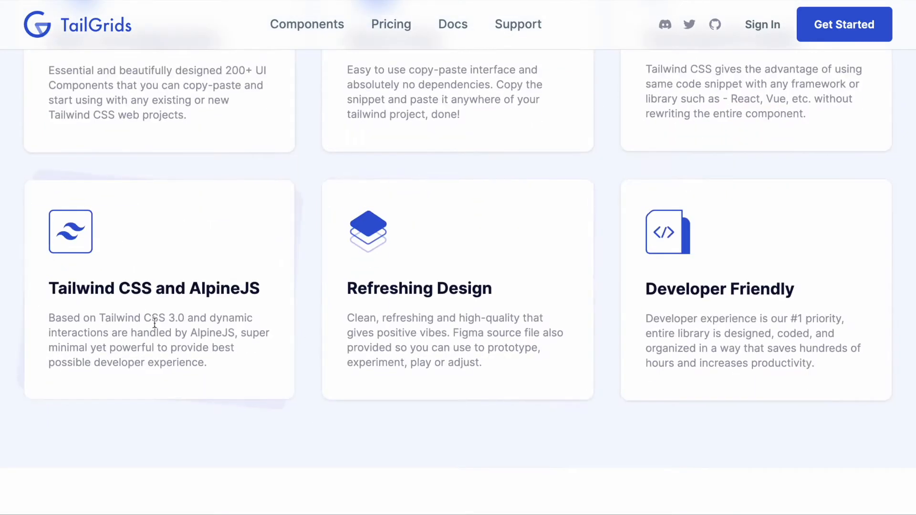
mouse_move(196, 299)
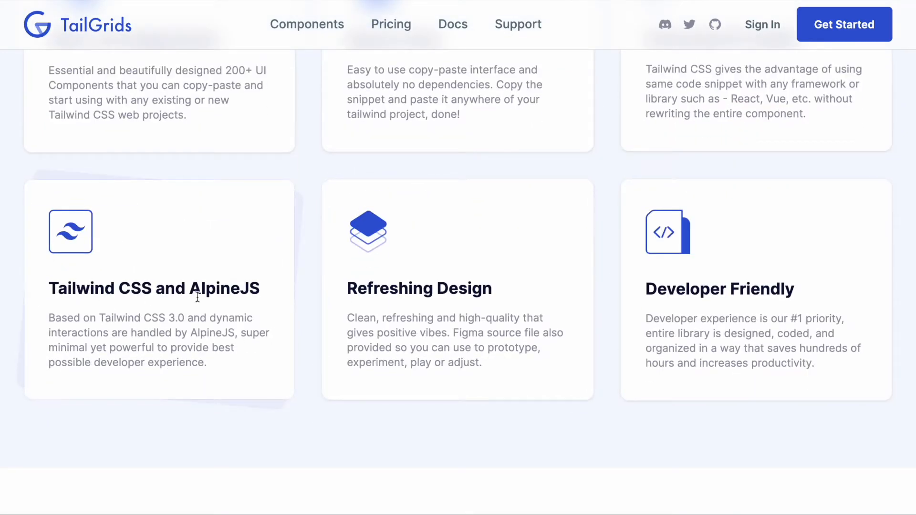
mouse_move(227, 329)
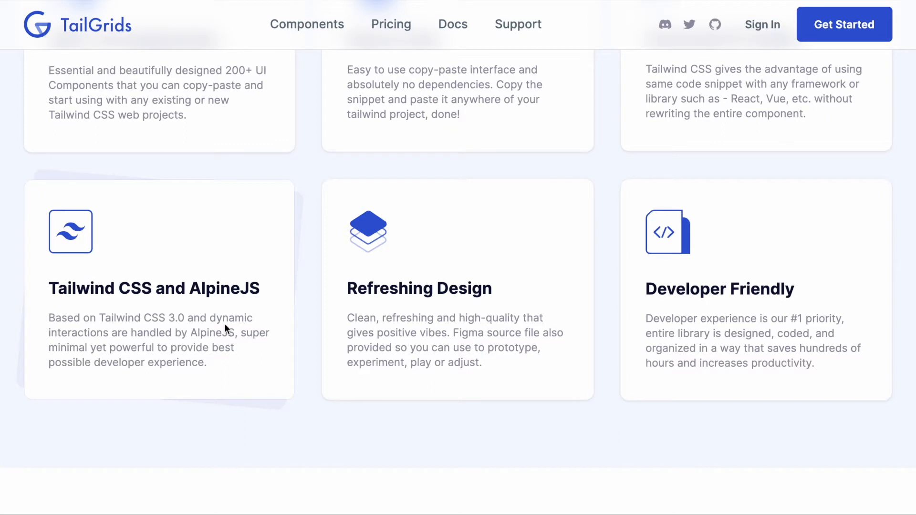
mouse_move(201, 312)
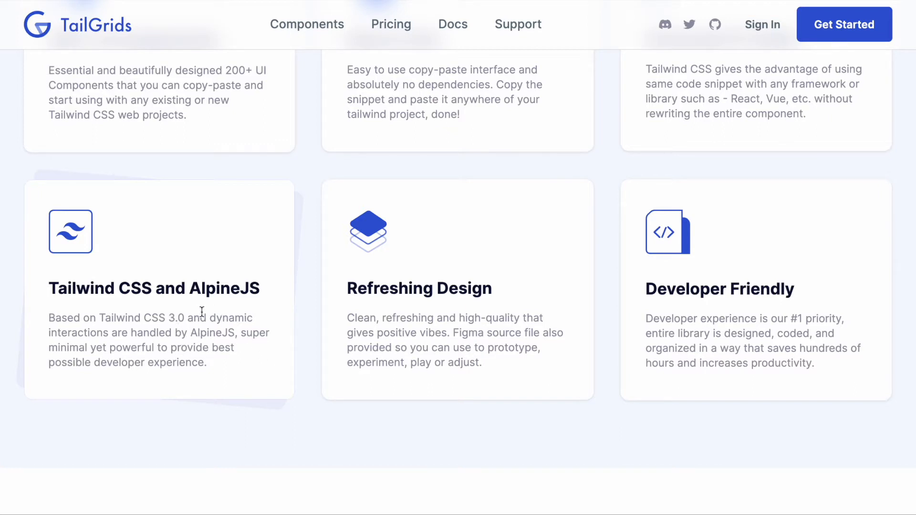
mouse_move(400, 297)
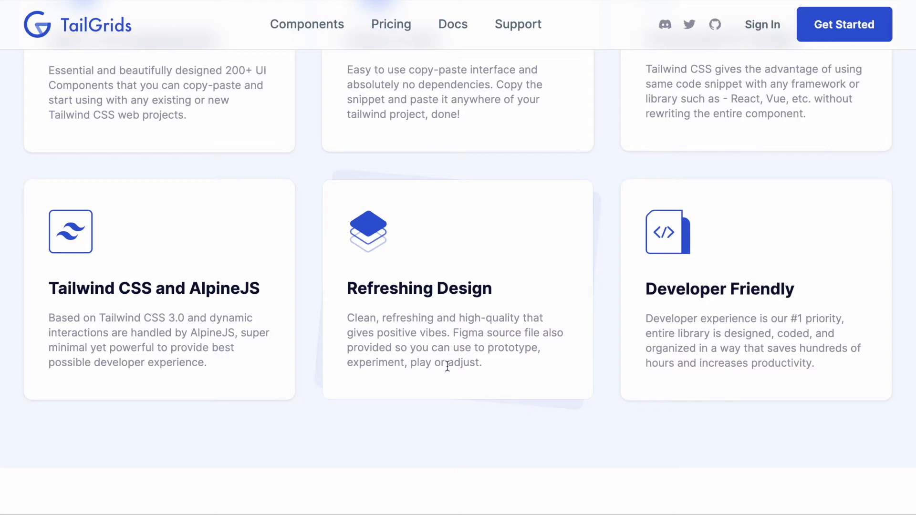
mouse_move(508, 267)
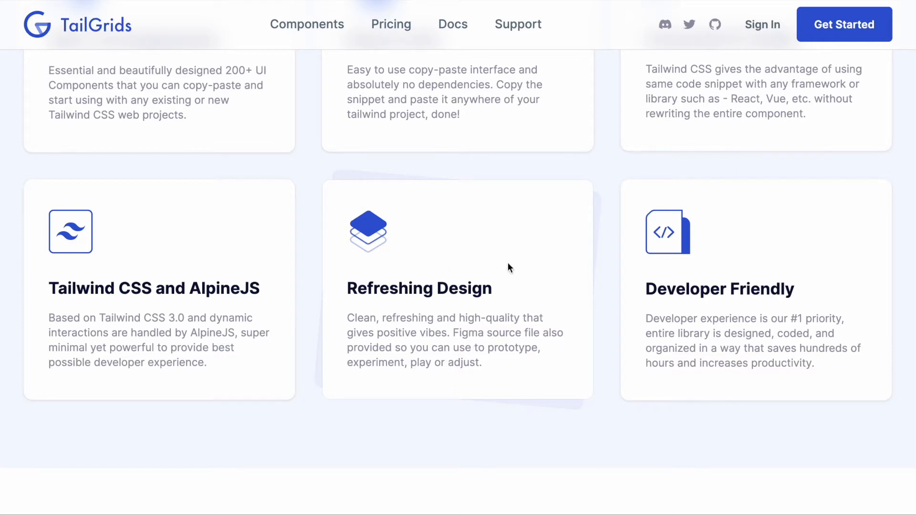
mouse_move(761, 313)
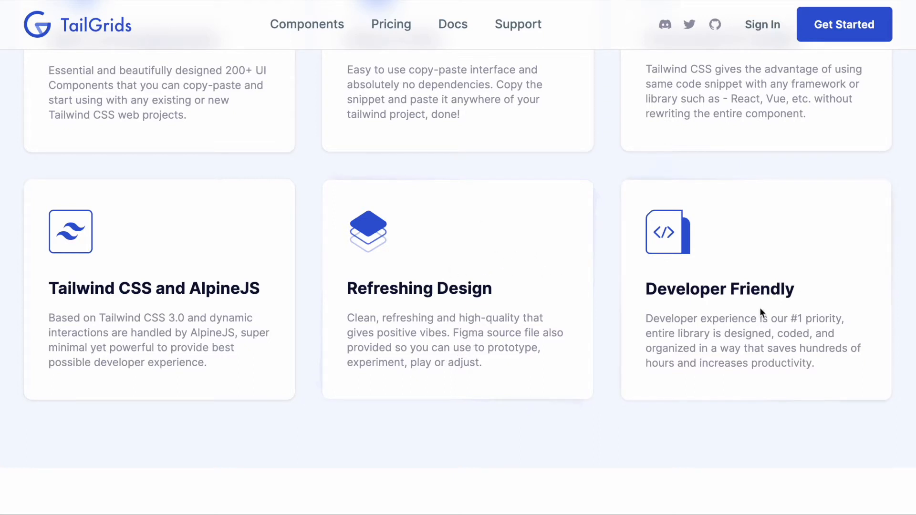
mouse_move(762, 290)
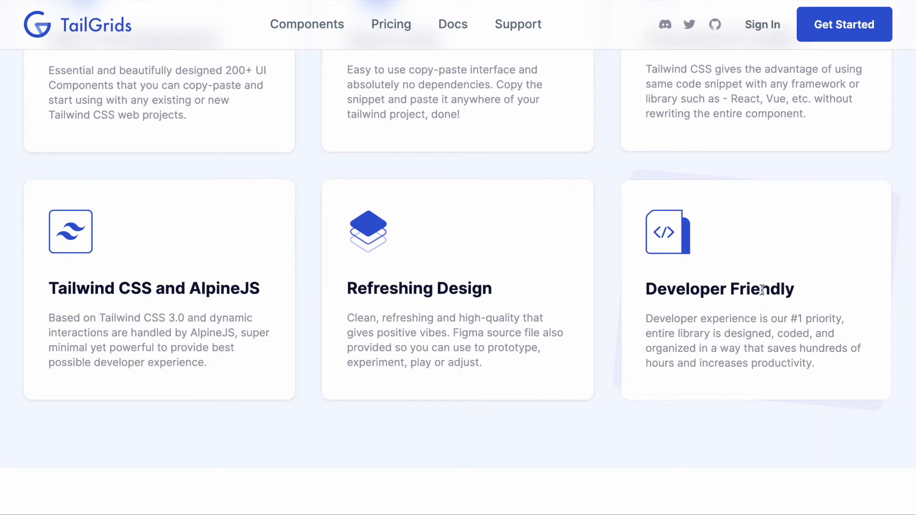
mouse_move(756, 281)
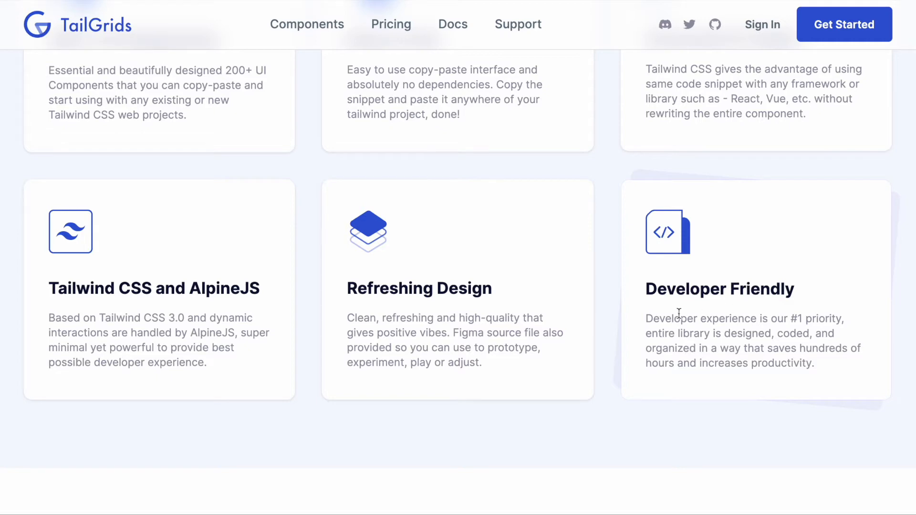
Move past the templates to 'Everything That You Can Expect', then go to the Docs site.
scroll(up, 3)
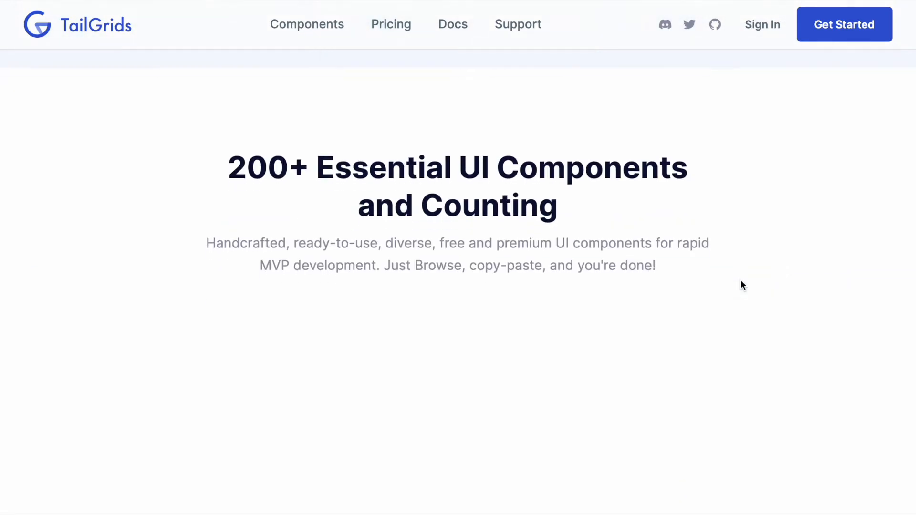
scroll(down, 3)
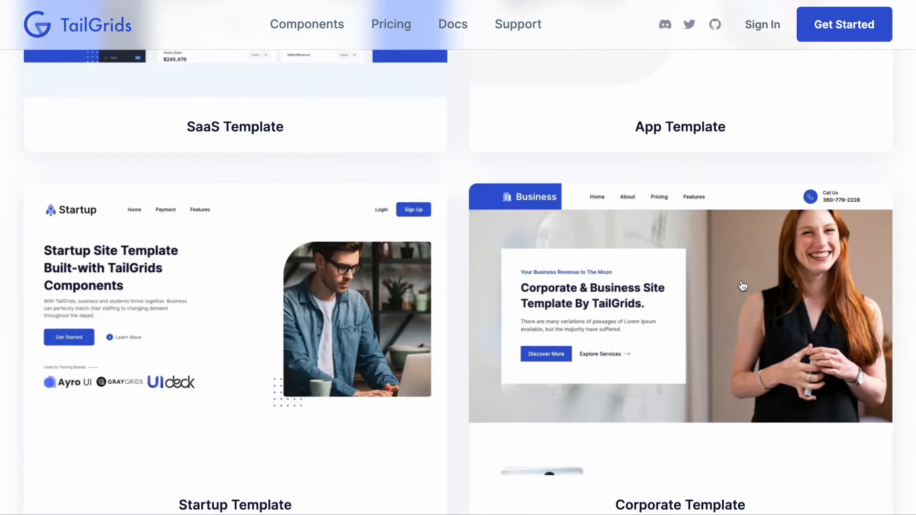
scroll(down, 3)
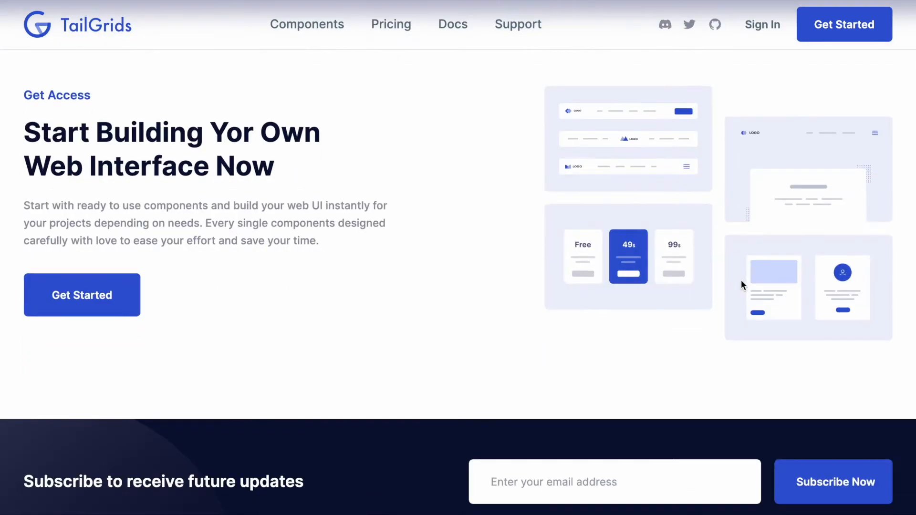
scroll(down, 3)
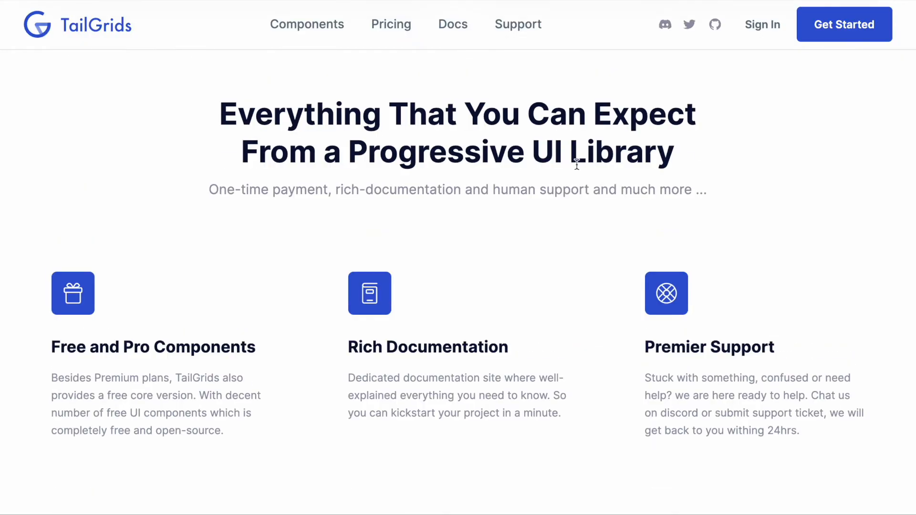
click(452, 24)
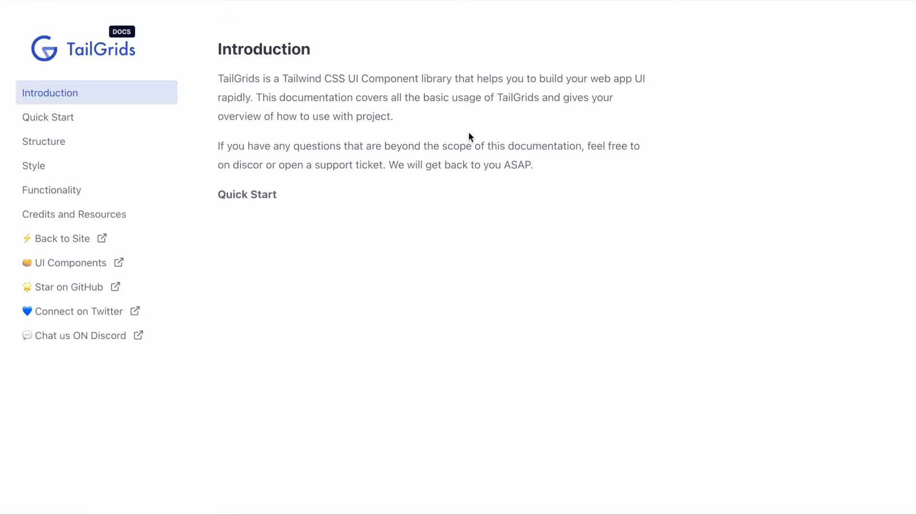
mouse_move(54, 124)
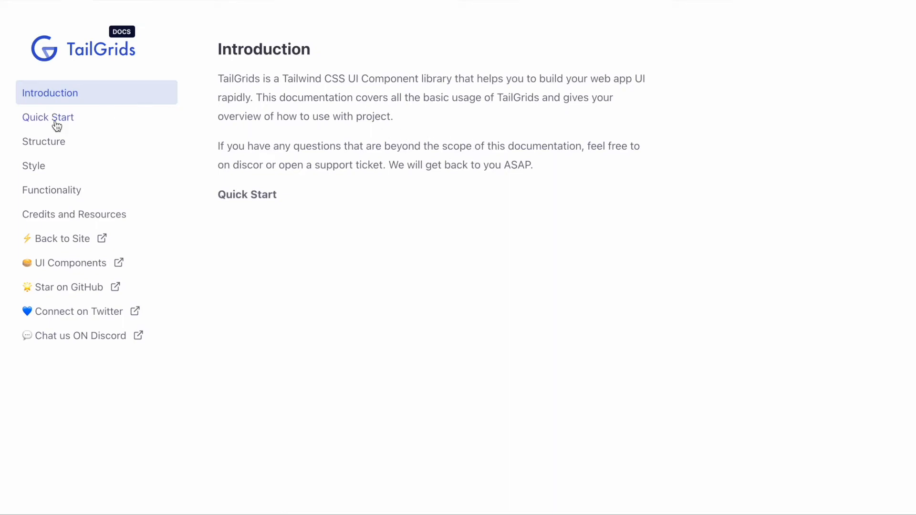
Read the Quick Start guide down to the starter template, then move on to Structure.
click(47, 117)
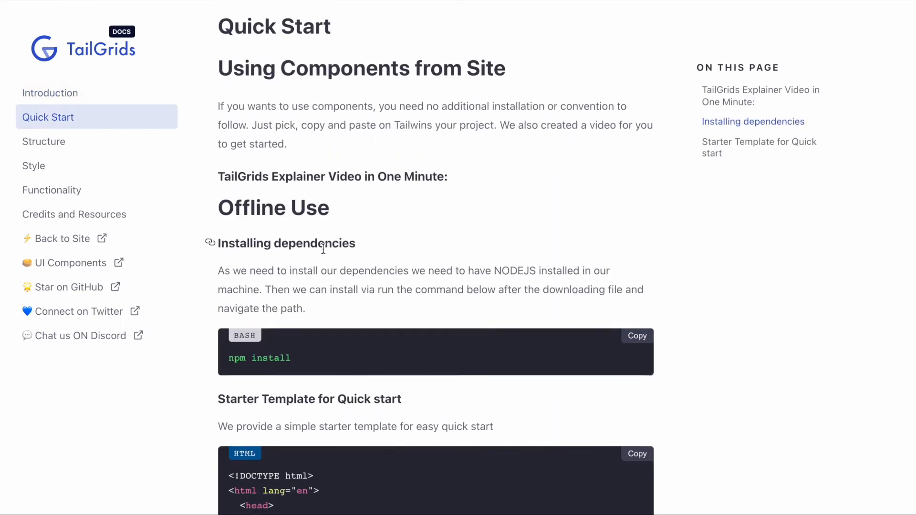
scroll(down, 3)
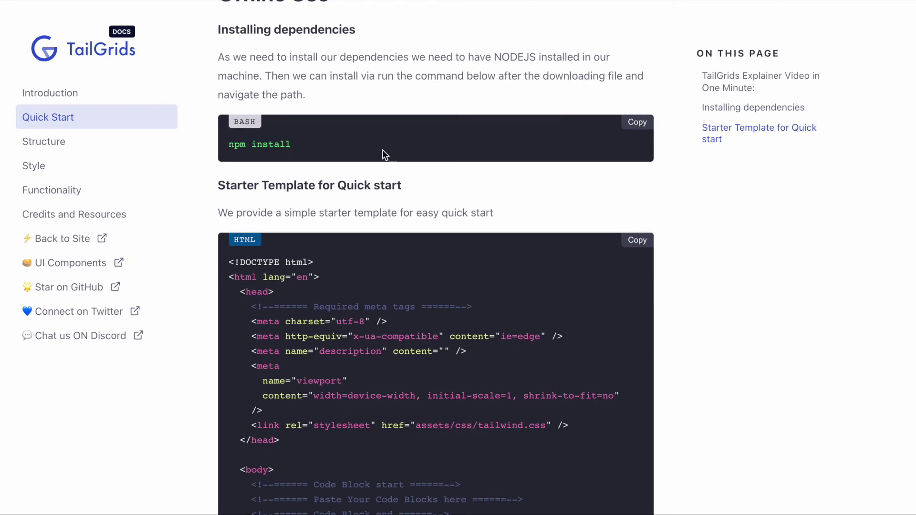
mouse_move(382, 288)
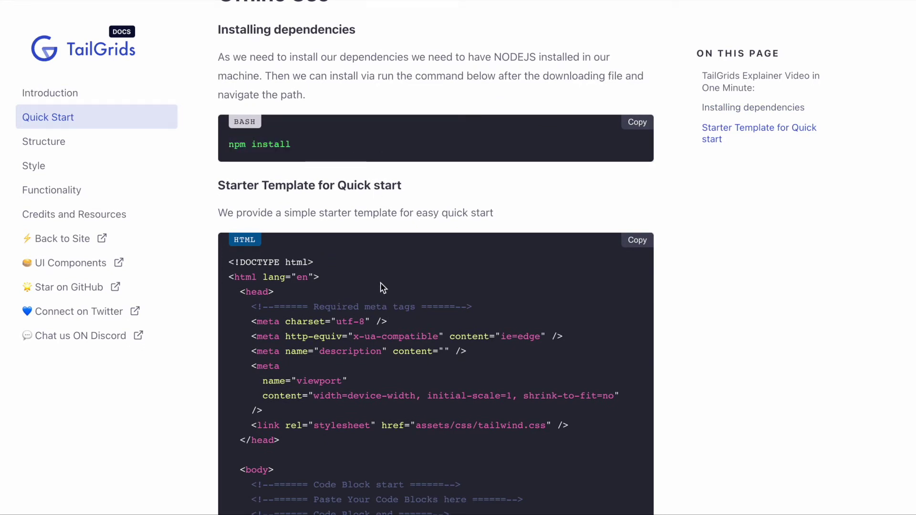
scroll(down, 3)
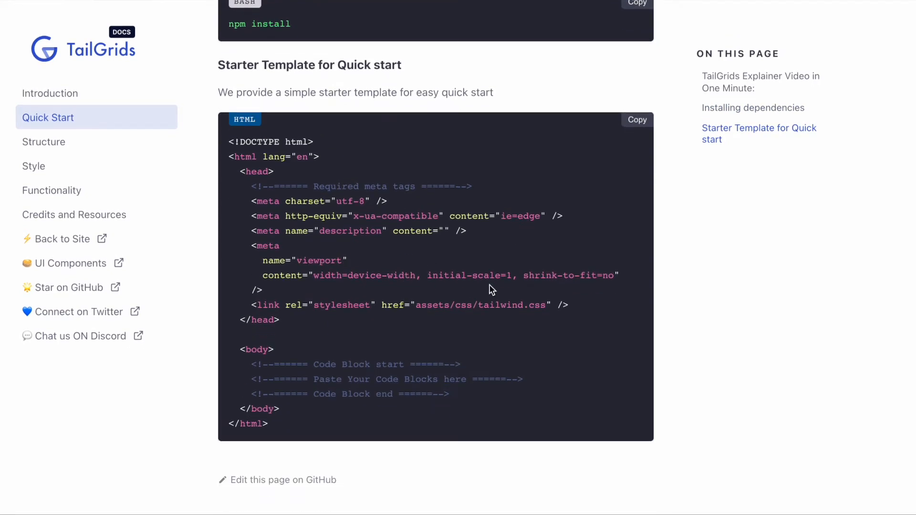
click(43, 142)
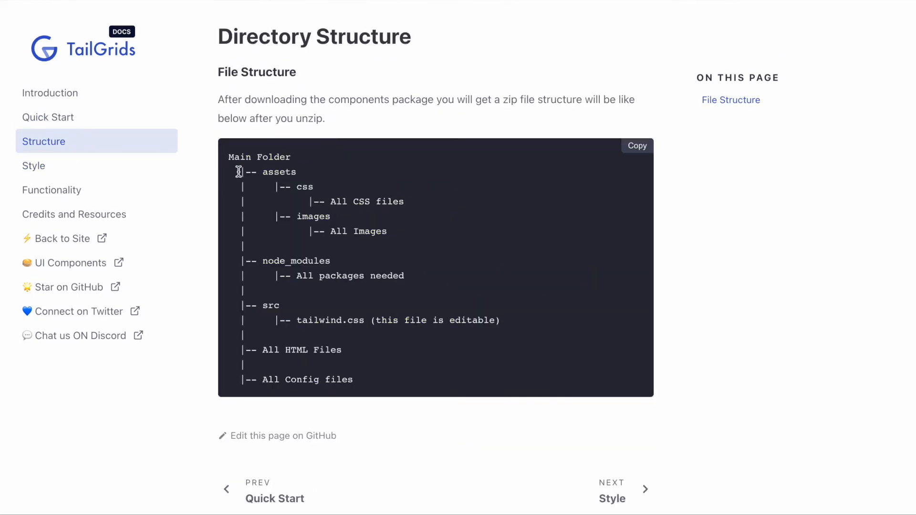
View the Directory Structure file layout, then move on to the Style page.
double_click(265, 171)
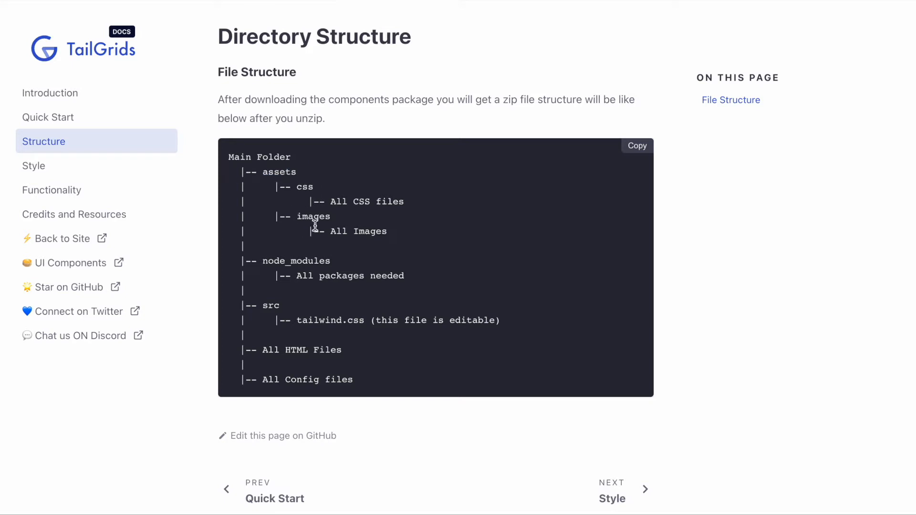
mouse_move(282, 372)
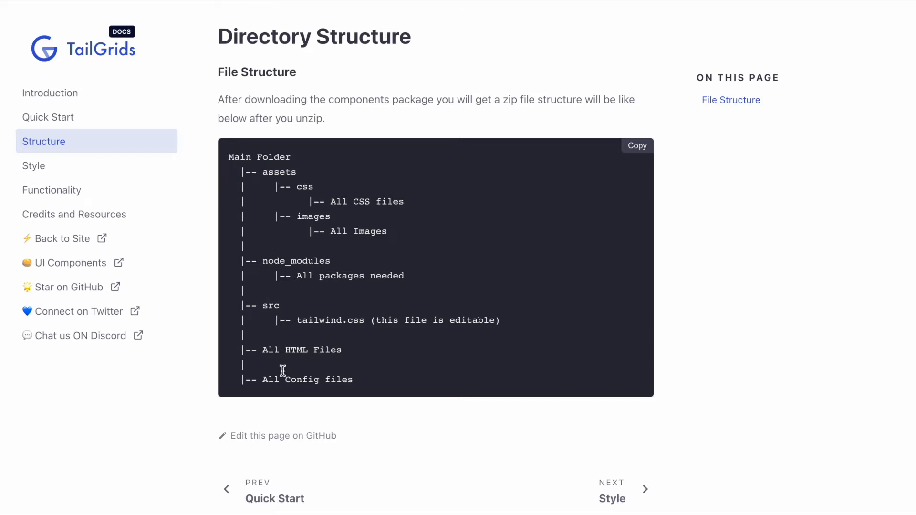
click(33, 166)
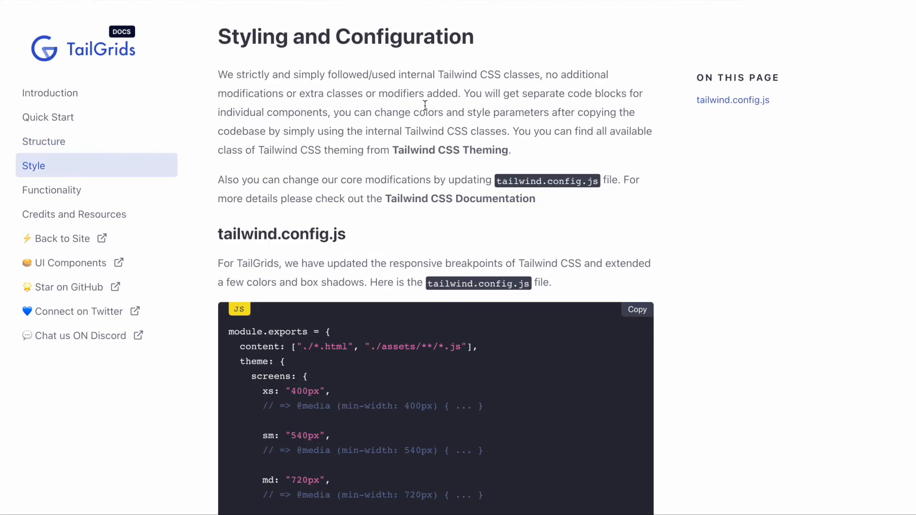
mouse_move(372, 107)
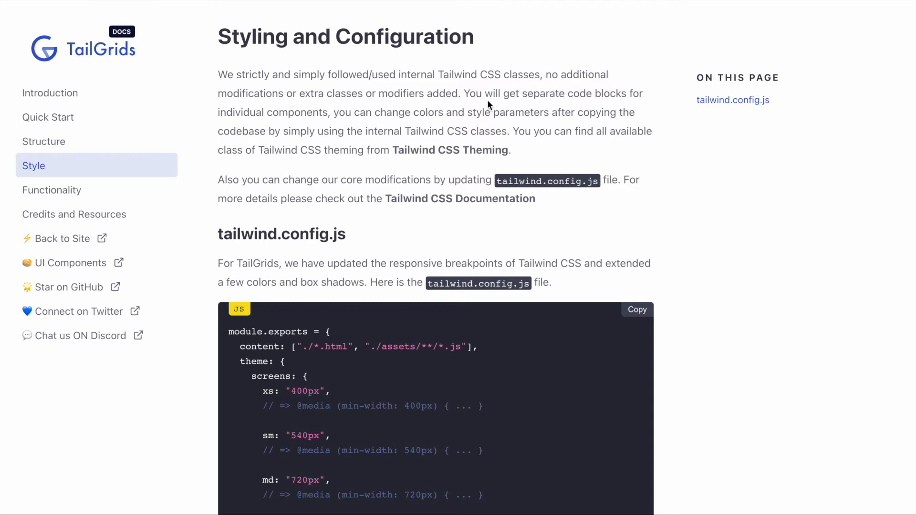
Read through the full tailwind.config.js block, then go to the Functionality (AlpineJS) page.
drag(397, 75, 457, 74)
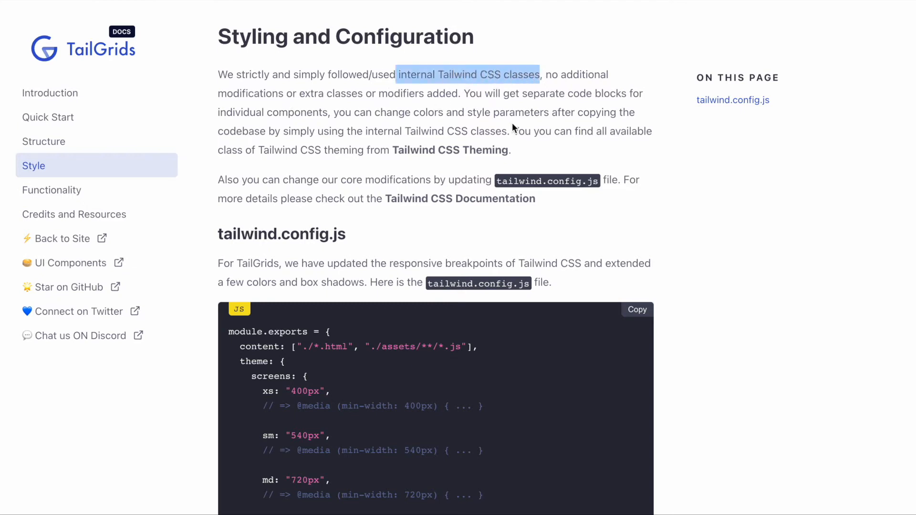
scroll(down, 3)
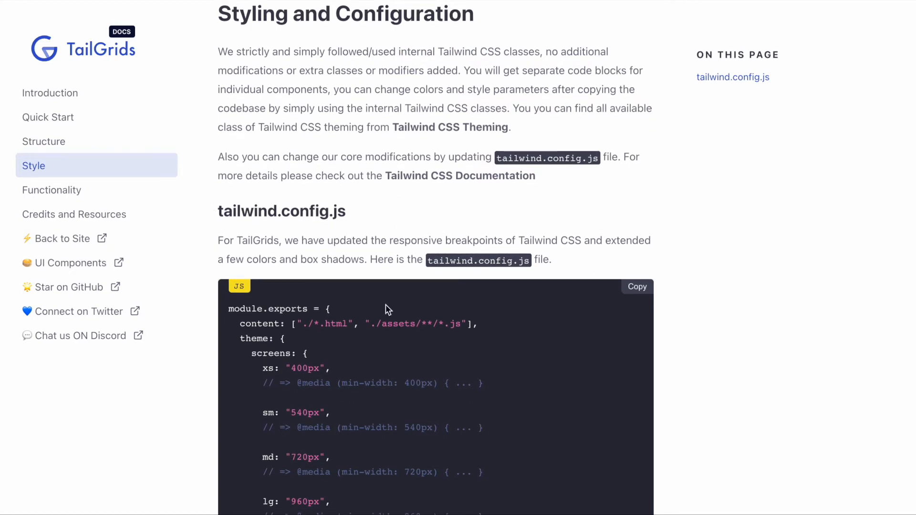
scroll(down, 3)
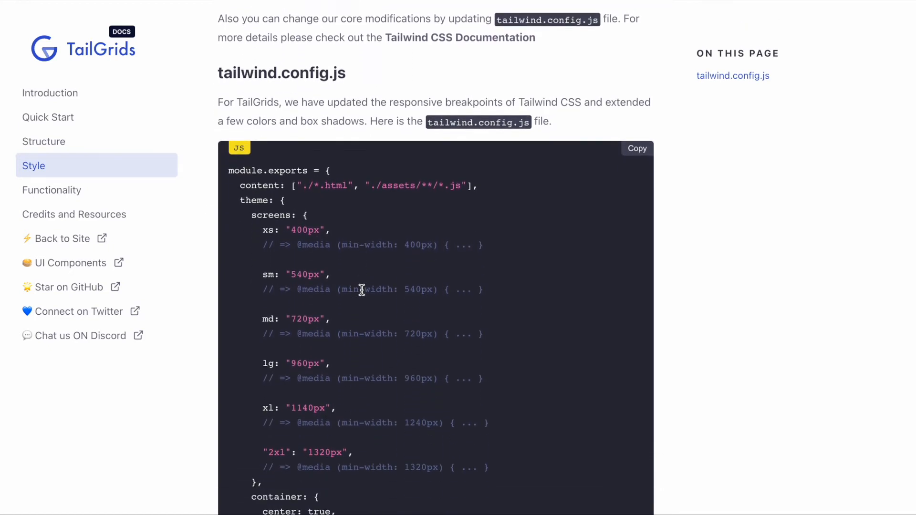
scroll(down, 3)
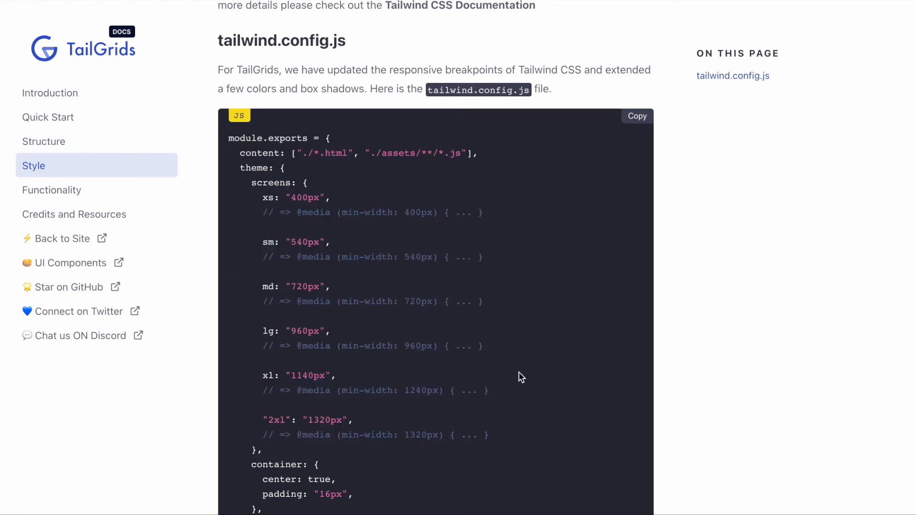
scroll(down, 3)
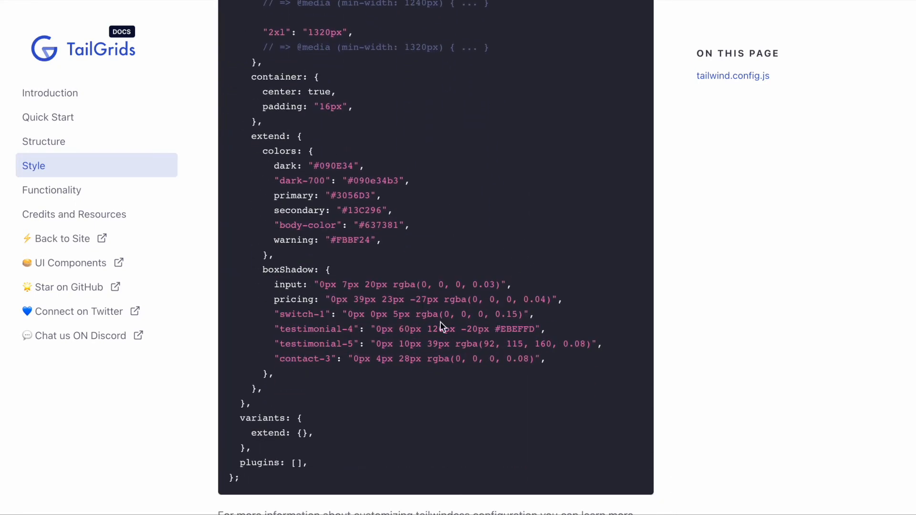
mouse_move(442, 285)
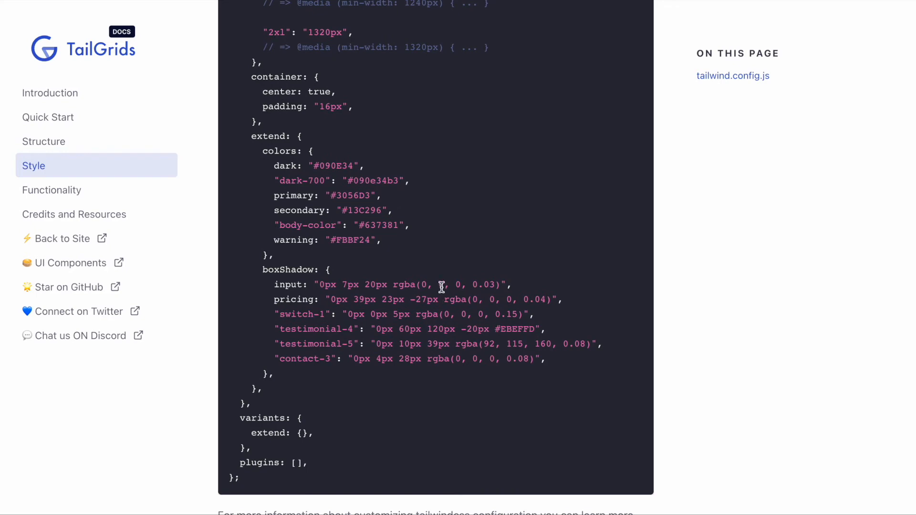
click(52, 190)
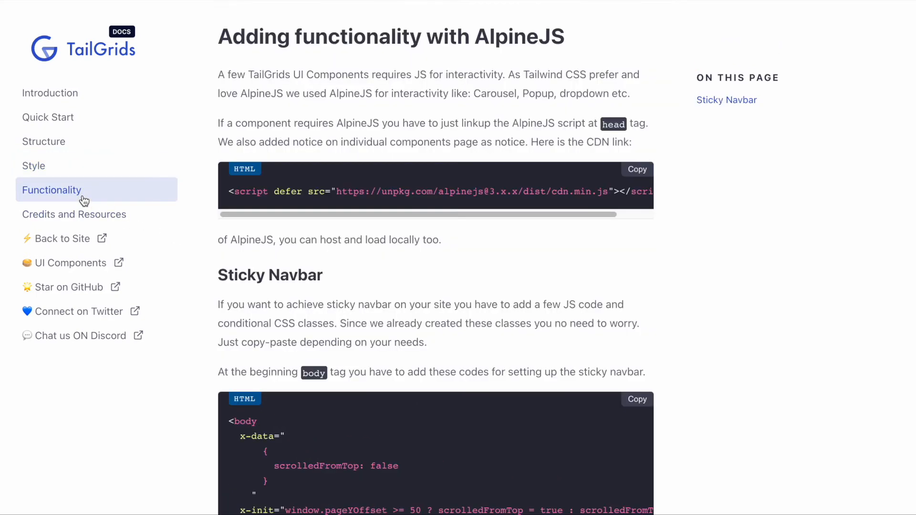
mouse_move(429, 123)
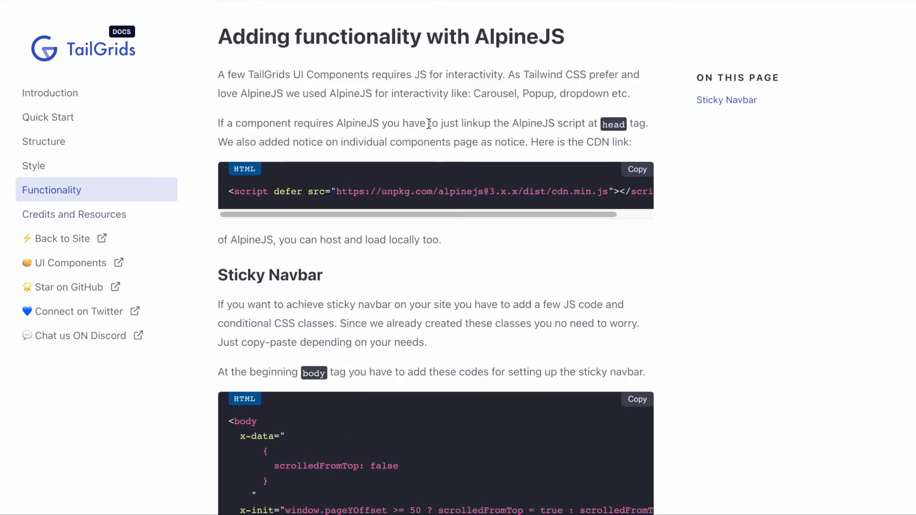
mouse_move(483, 211)
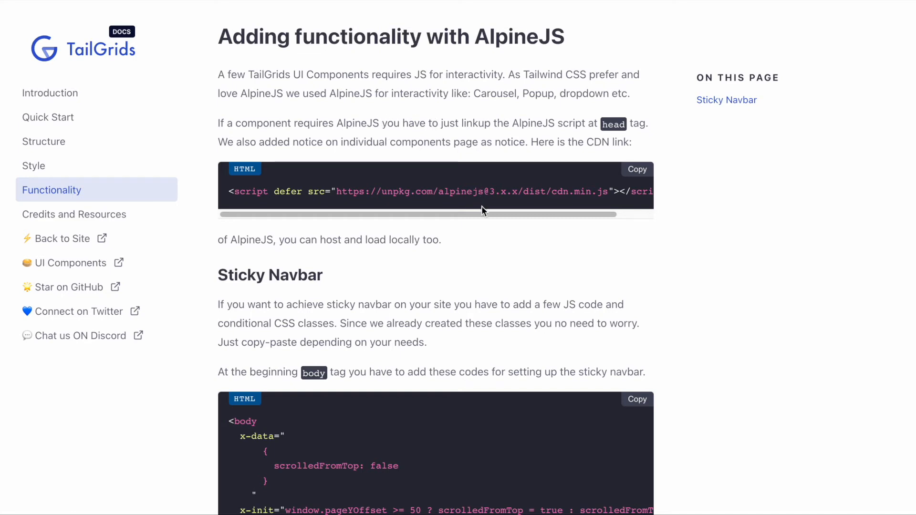
scroll(down, 3)
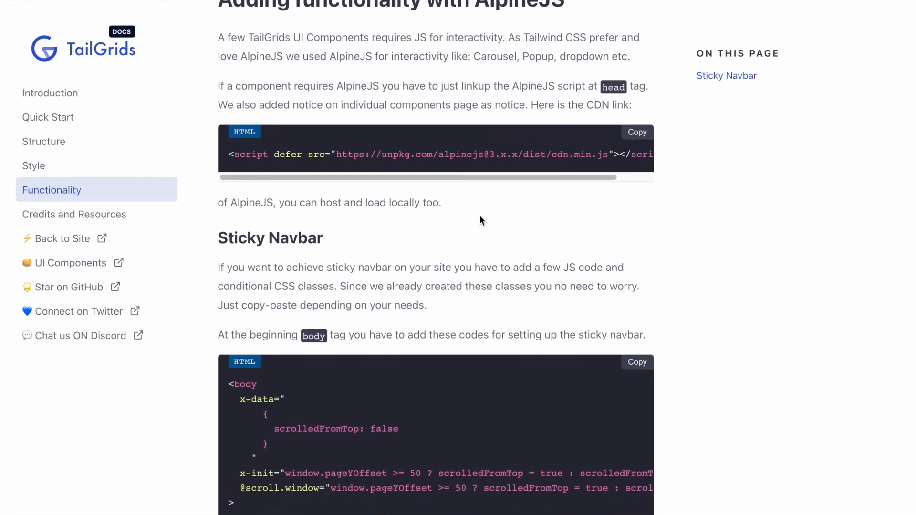
scroll(up, 3)
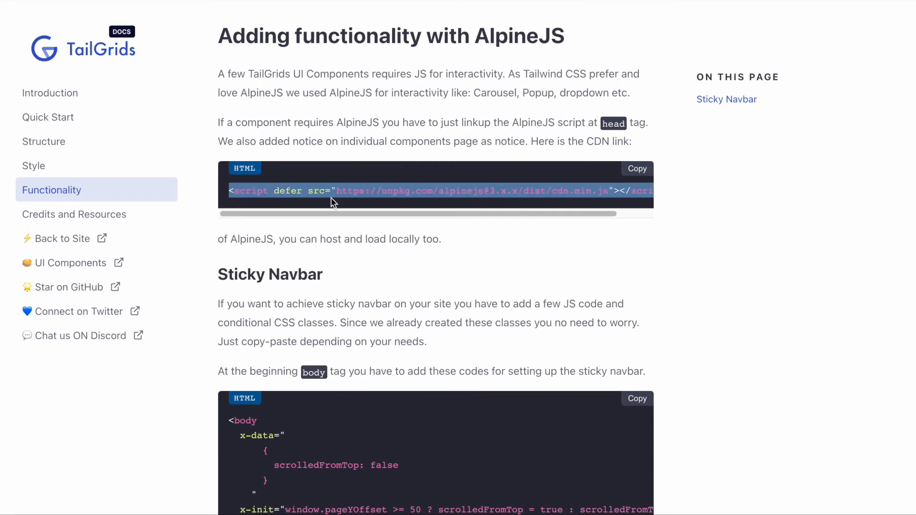
mouse_move(343, 187)
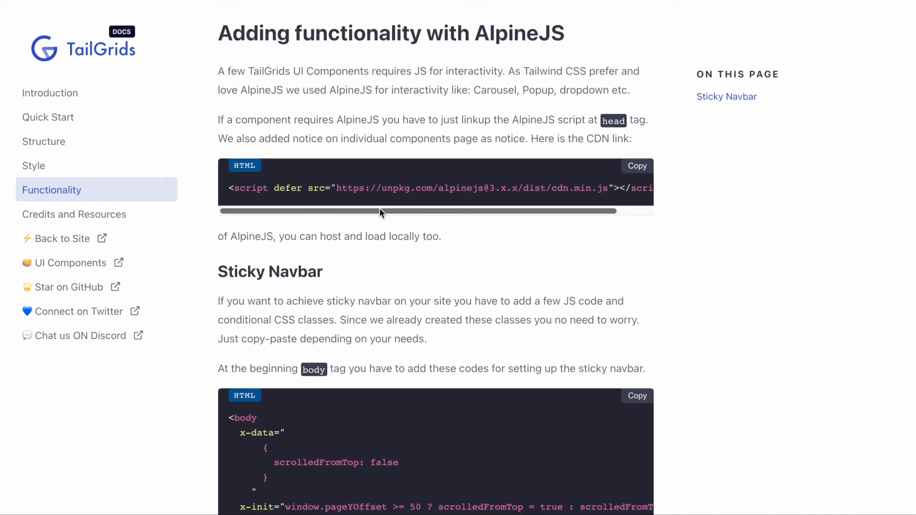
scroll(down, 3)
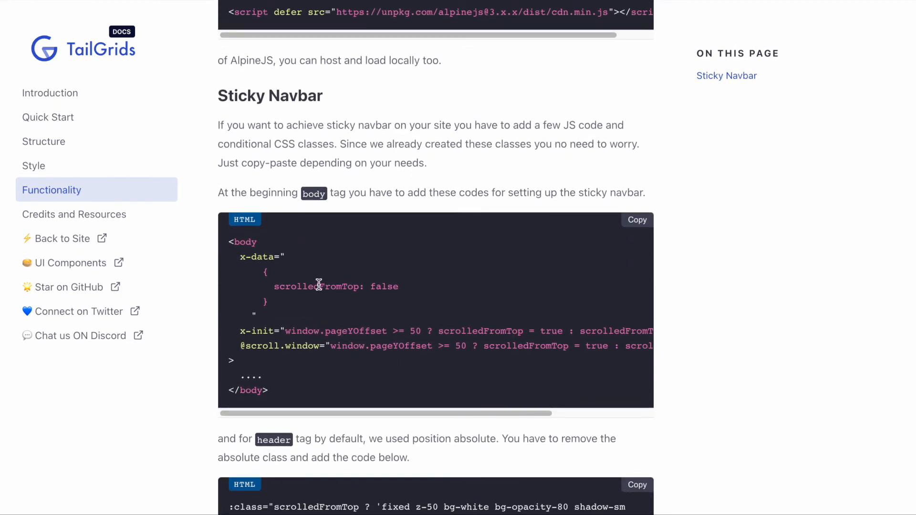
mouse_move(296, 208)
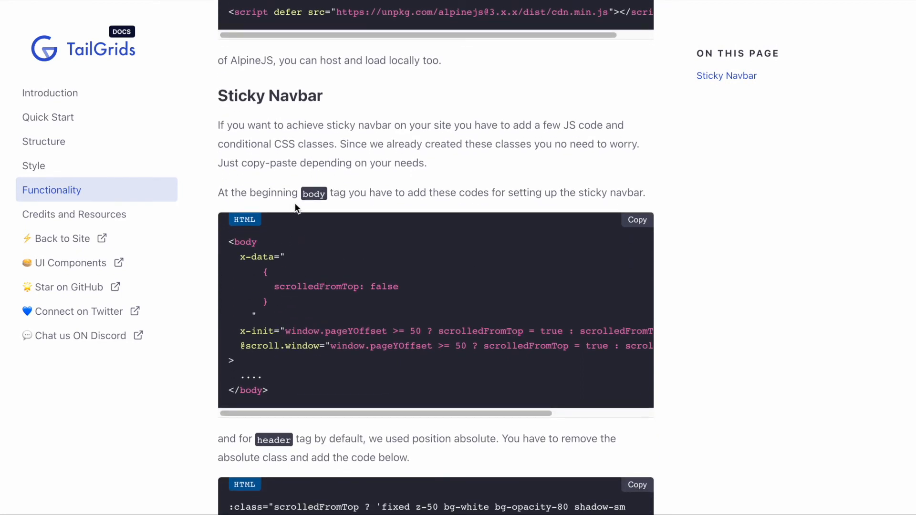
scroll(down, 3)
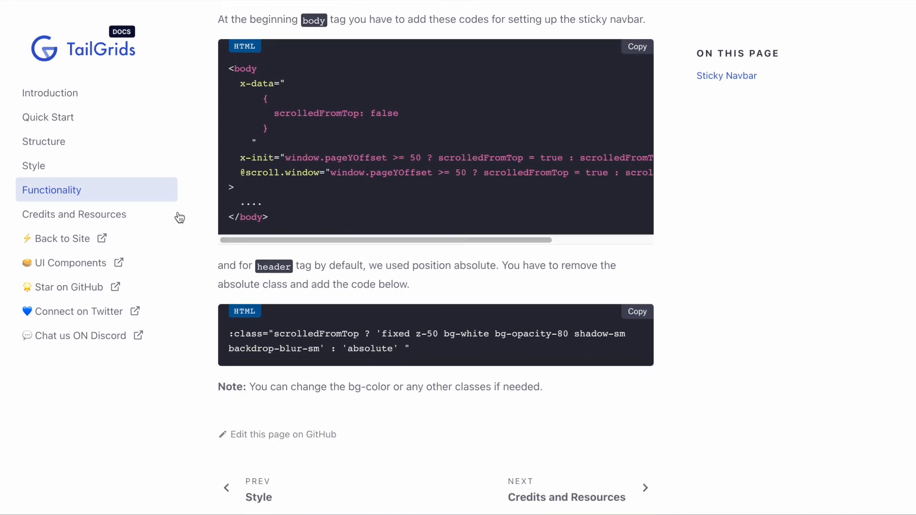
Go to the Credits and Resources page listing Tailwind CSS, Alpine JS, Unsplash and icon sets.
click(74, 214)
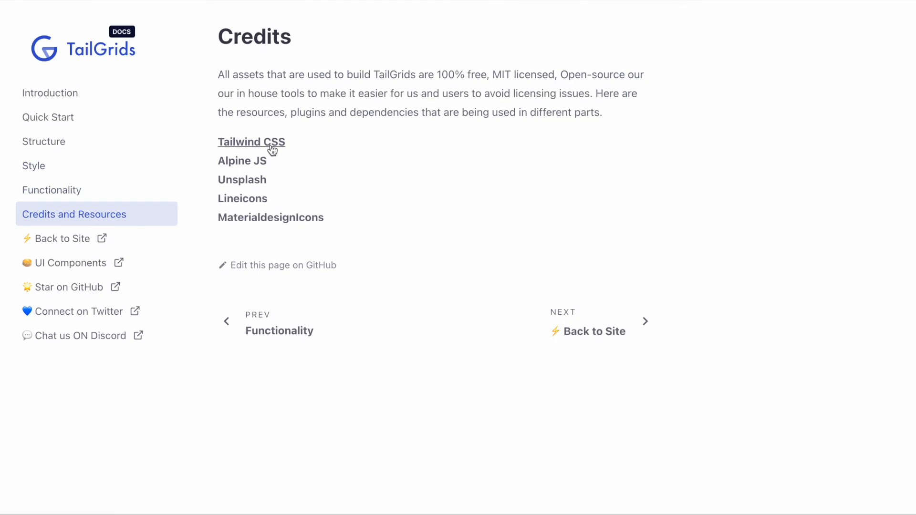
mouse_move(247, 186)
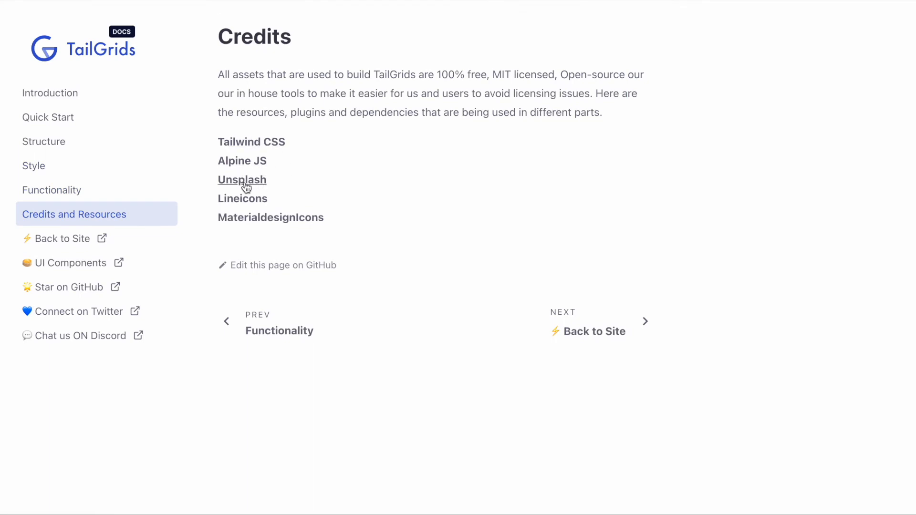
mouse_move(275, 222)
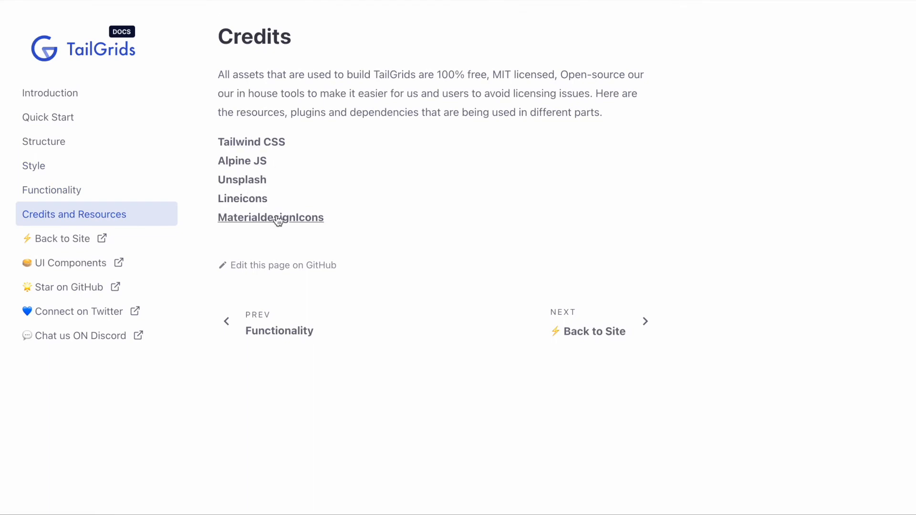
mouse_move(378, 195)
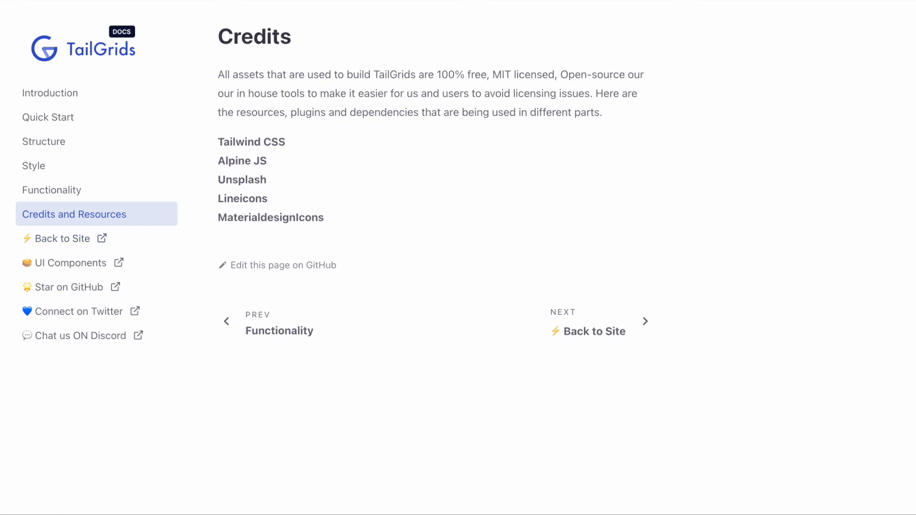
mouse_move(439, 239)
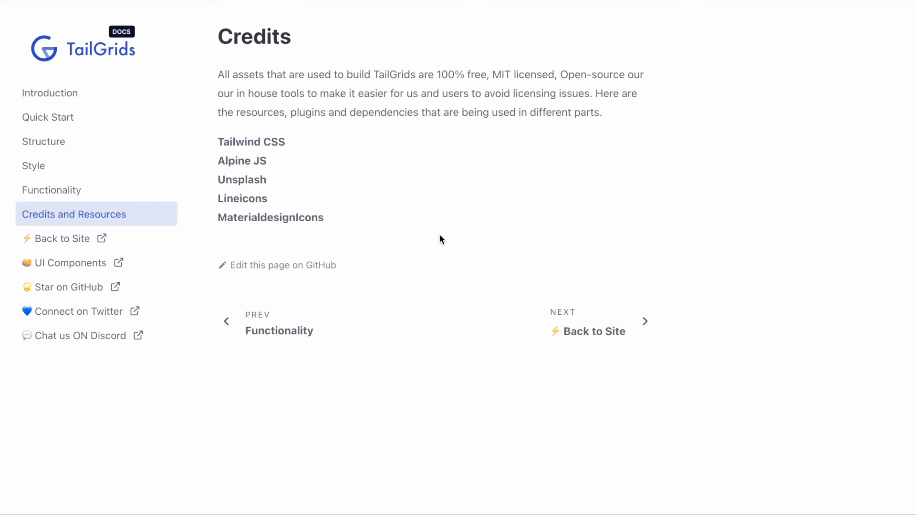
mouse_move(84, 287)
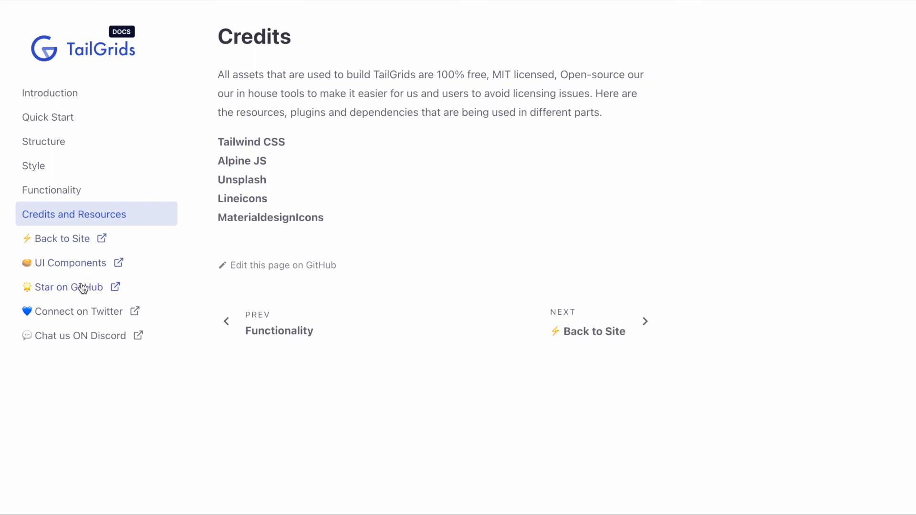
mouse_move(83, 307)
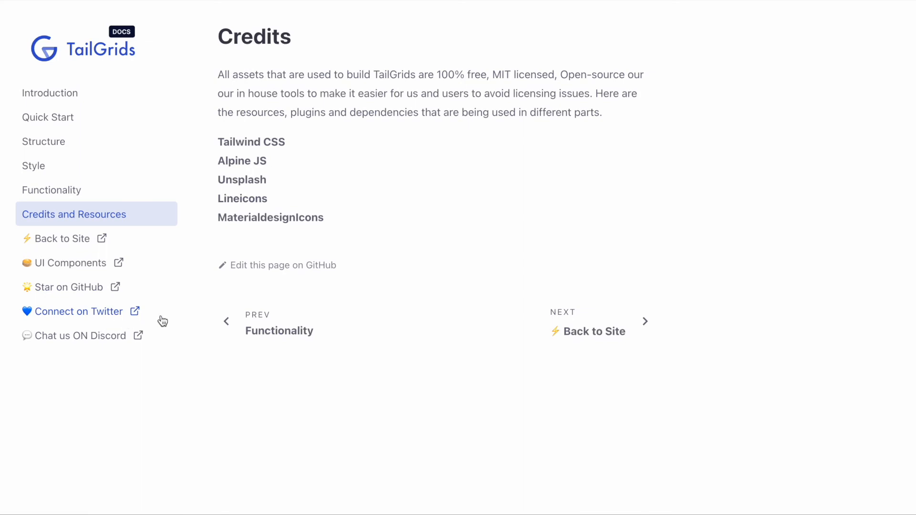
mouse_move(92, 343)
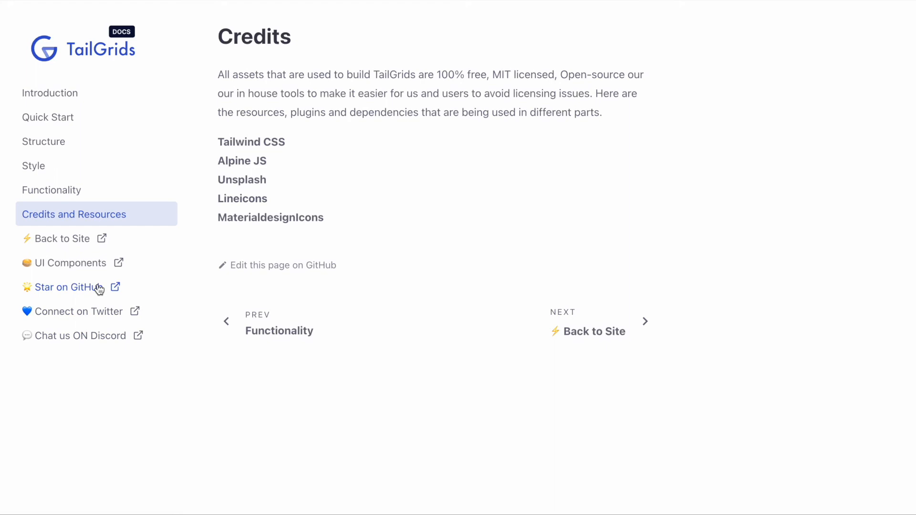
mouse_move(118, 292)
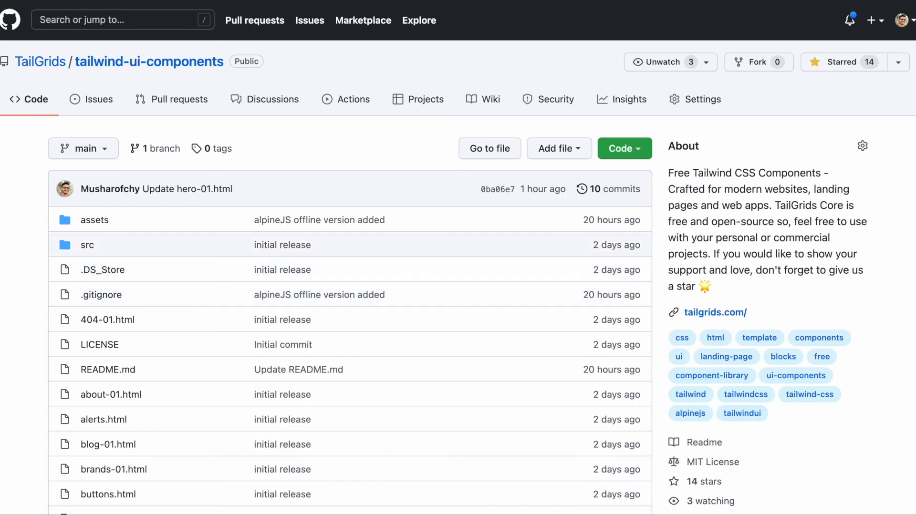
mouse_move(2, 264)
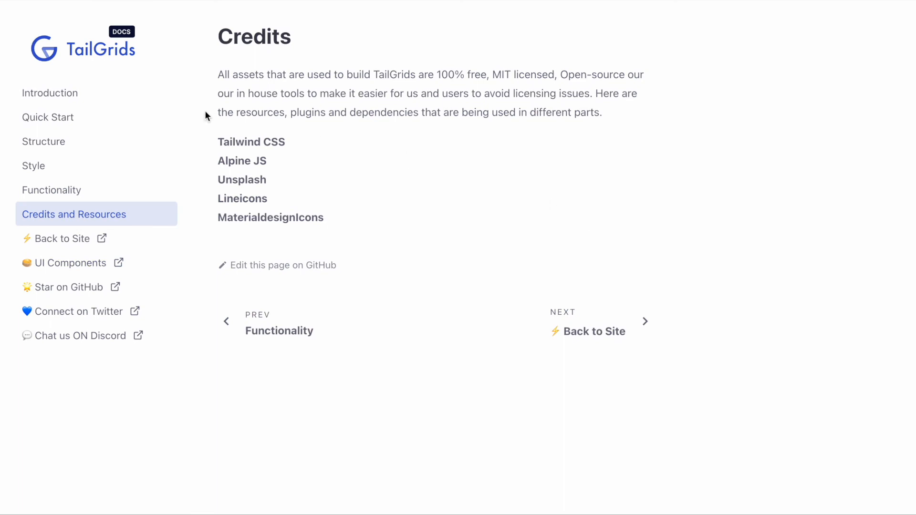
mouse_move(383, 181)
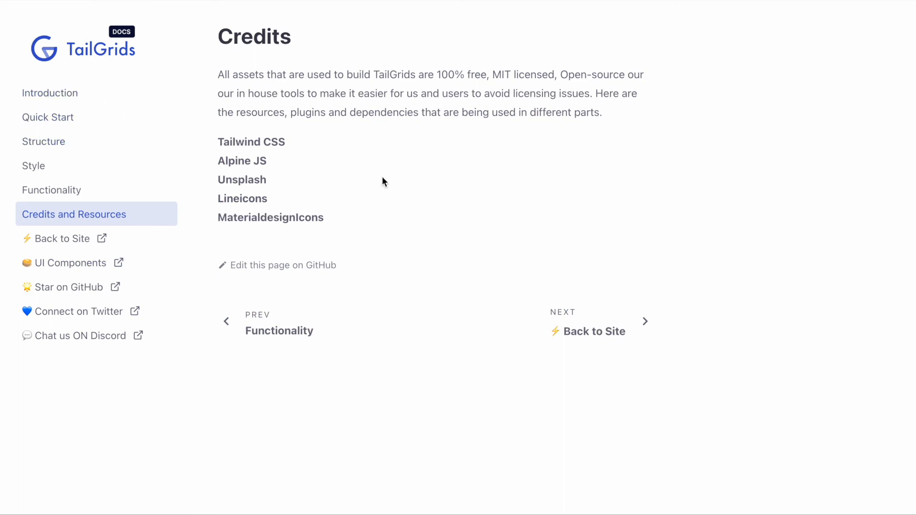
mouse_move(440, 193)
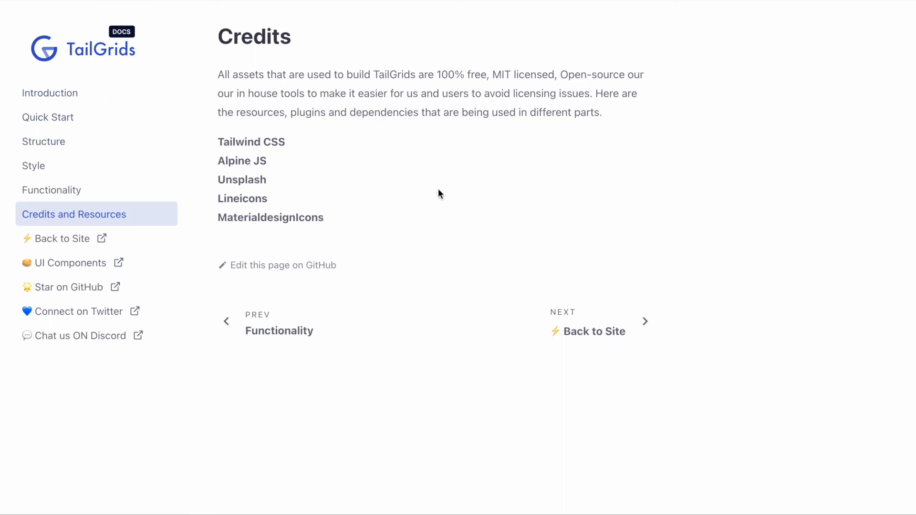
mouse_move(67, 311)
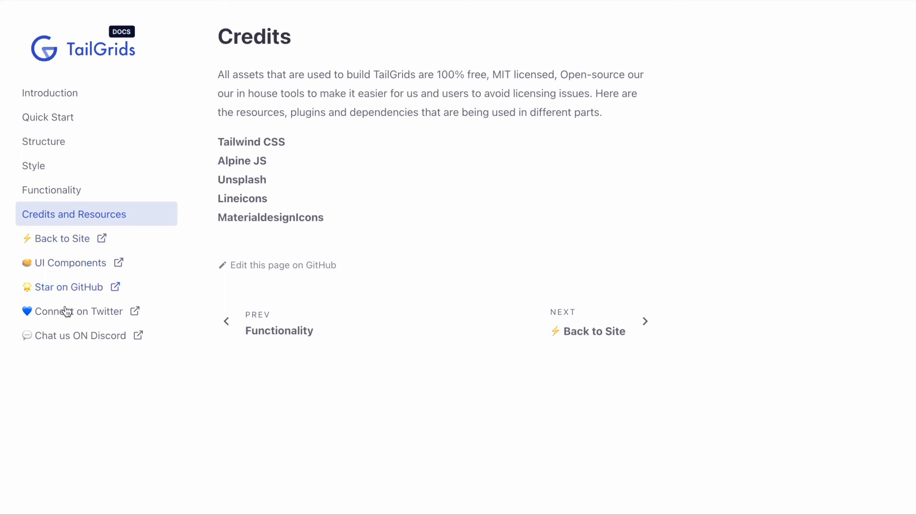
mouse_move(400, 135)
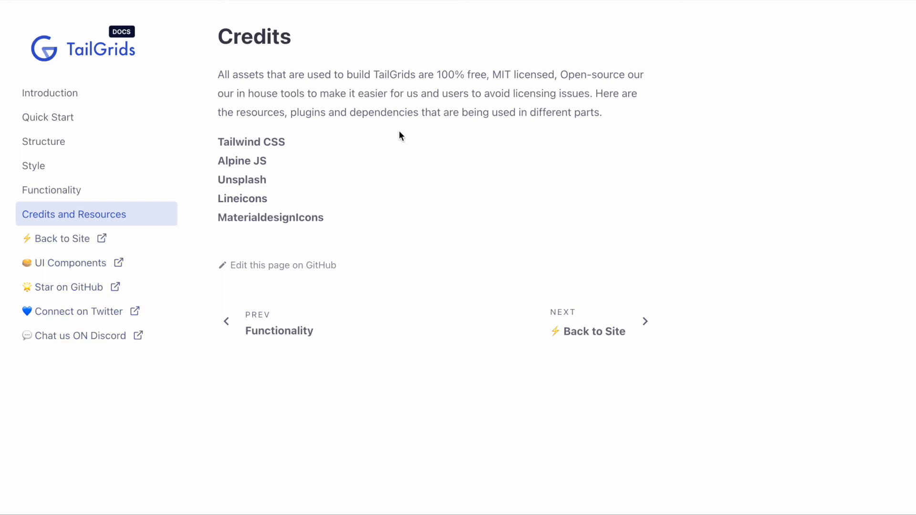
mouse_move(348, 133)
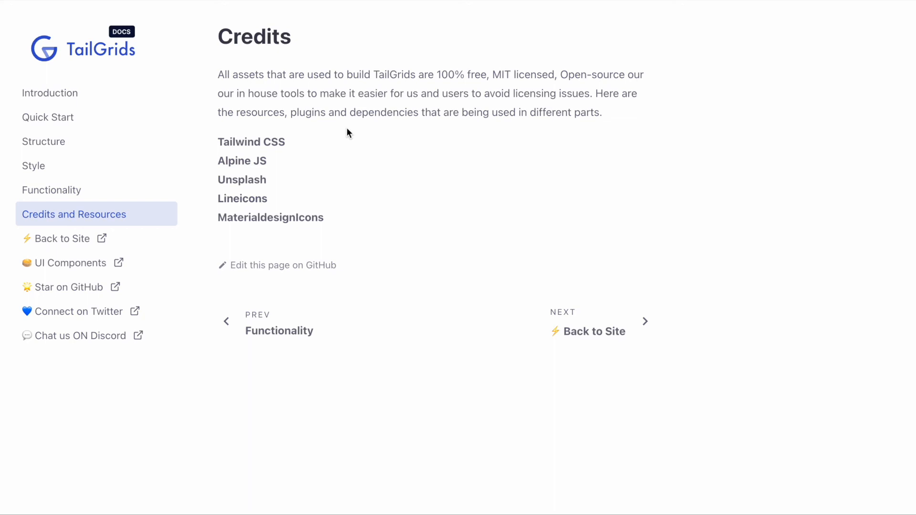